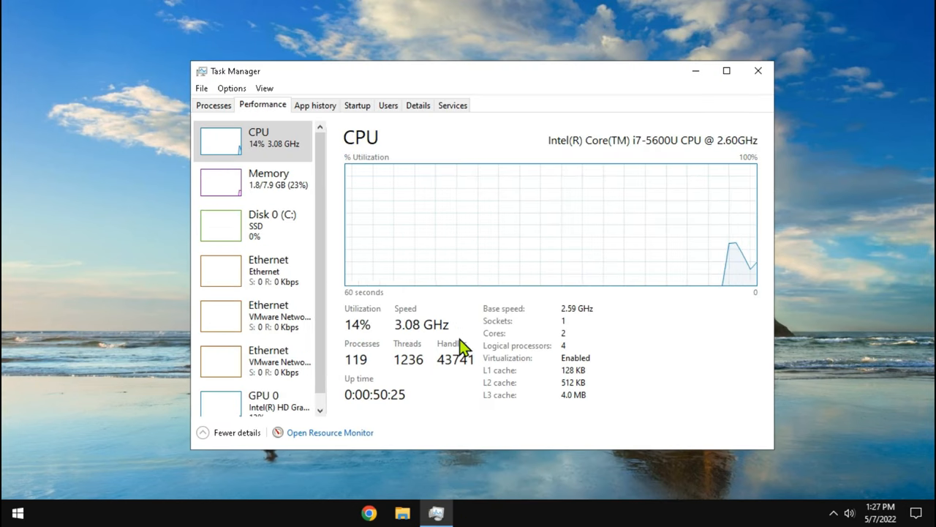
pyautogui.moveTo(568, 319)
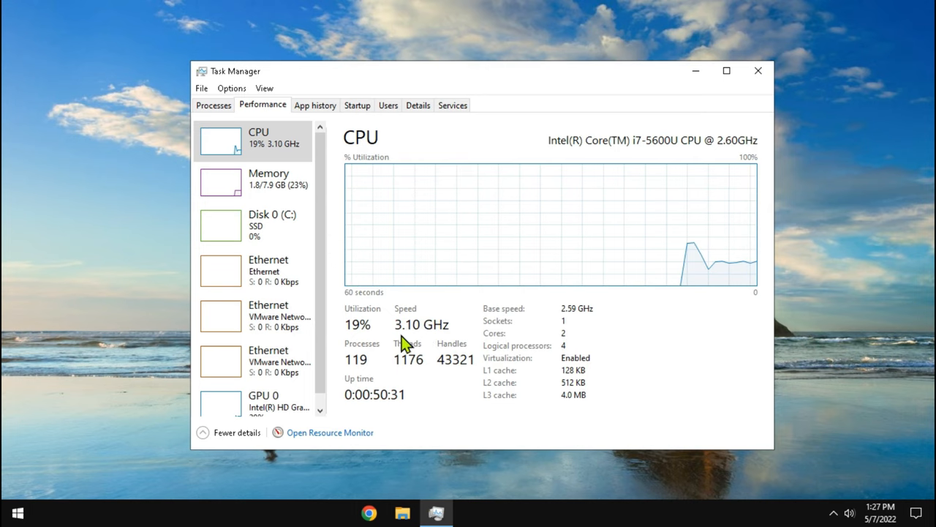
pyautogui.moveTo(452, 336)
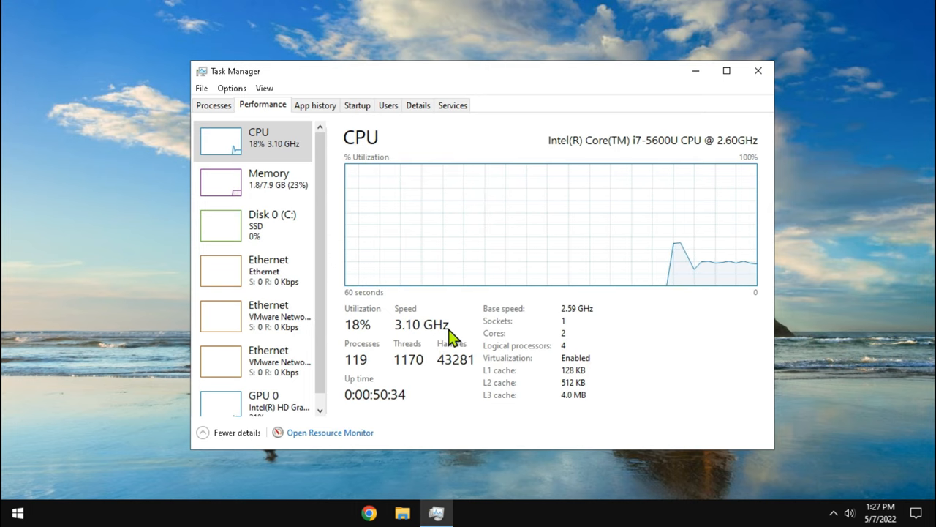
# - Search Windows for msinfo32 and launch the System Information result
pyautogui.click(758, 70)
pyautogui.write('m')
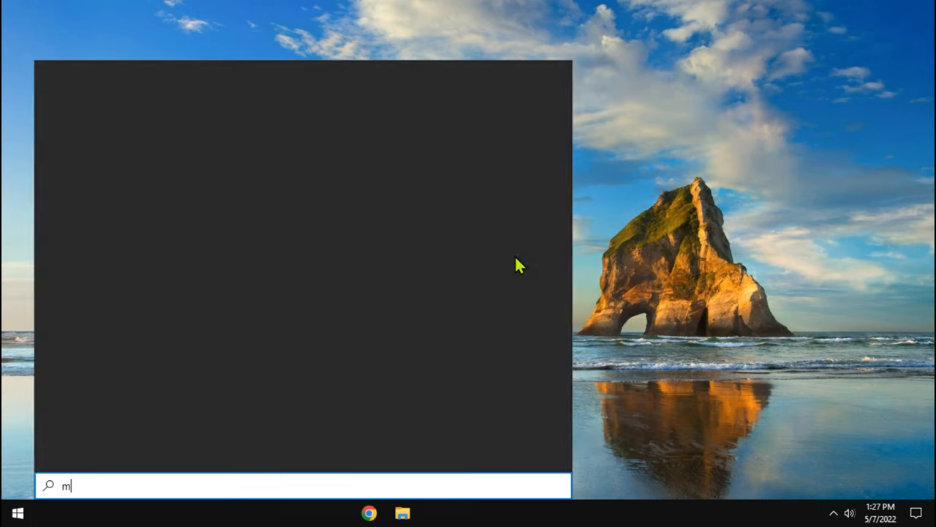
pyautogui.write('sinfo32')
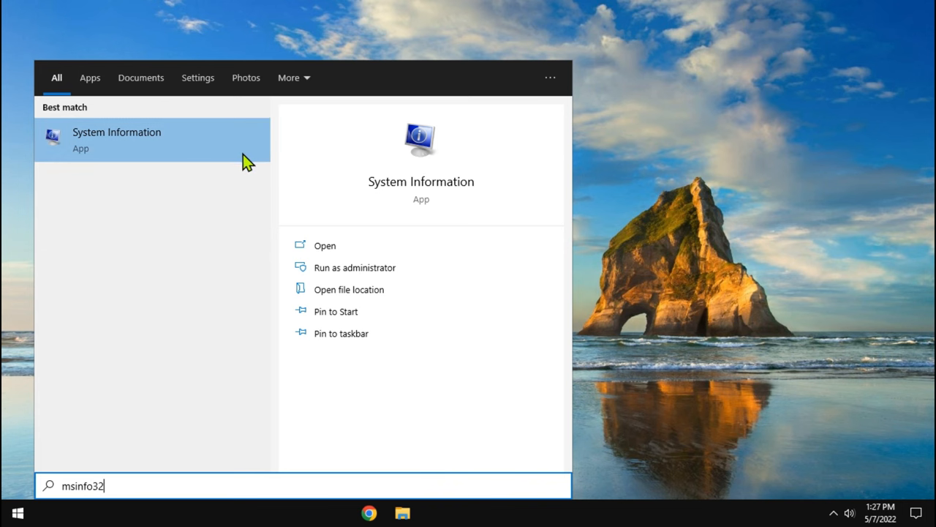
pyautogui.click(117, 139)
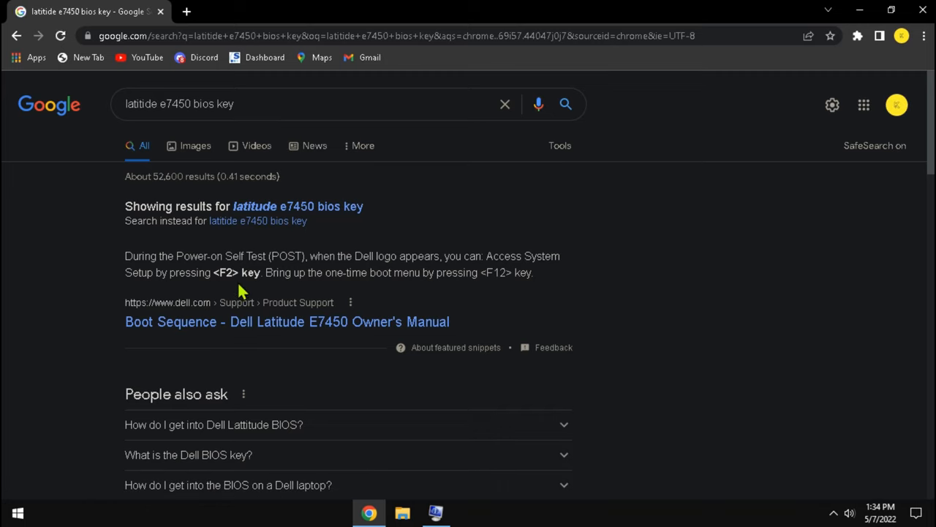
pyautogui.moveTo(900, 47)
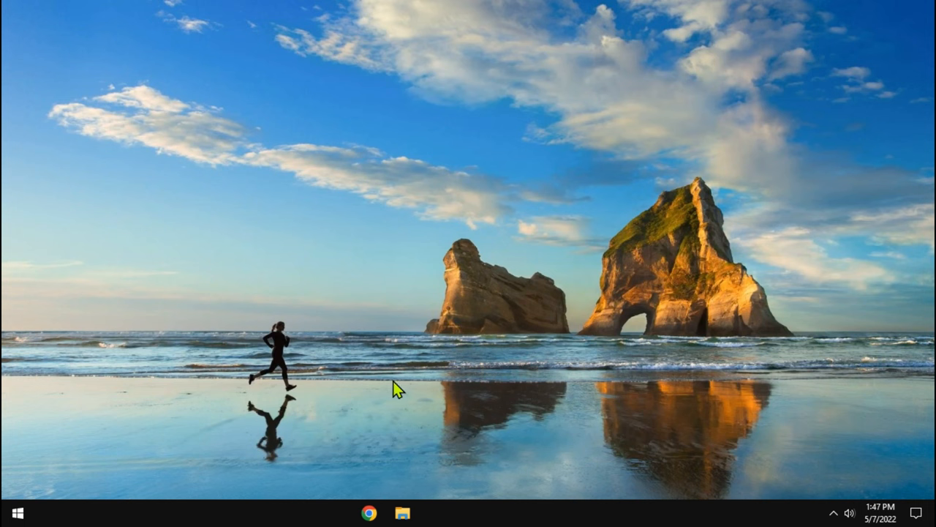
# - Restart the computer from the Start menu's Power options
pyautogui.click(11, 512)
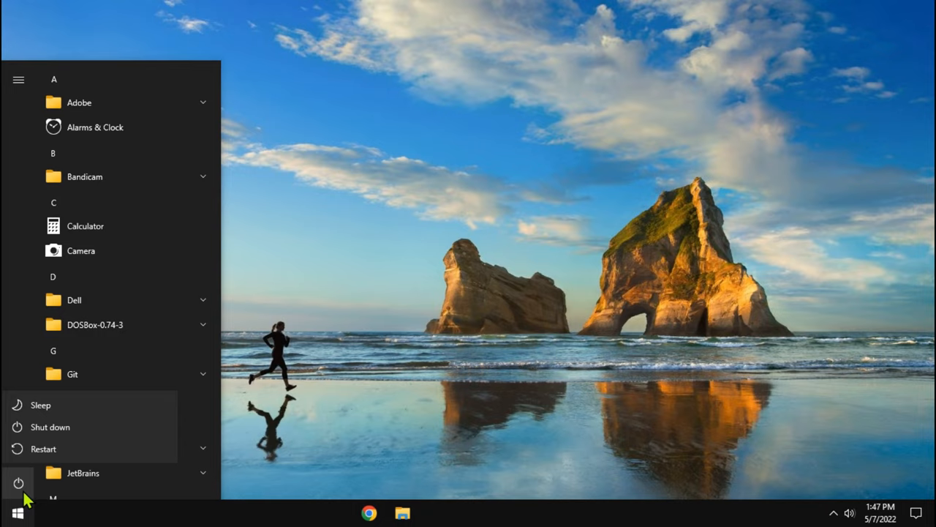
pyautogui.click(44, 448)
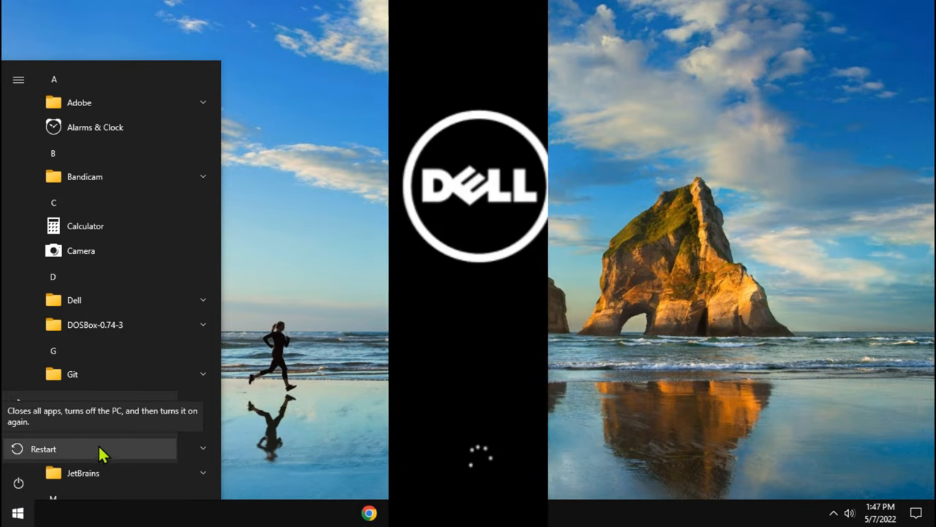
pyautogui.click(44, 447)
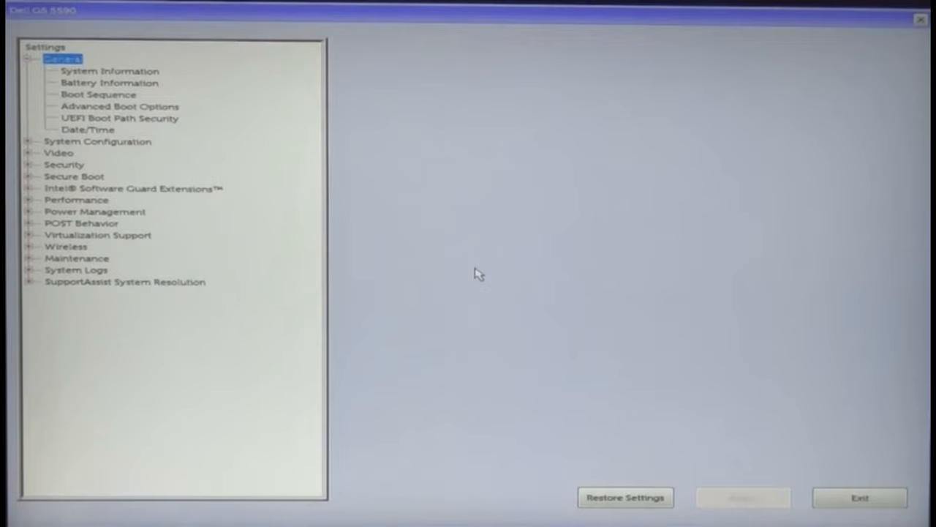
# - Uncheck Enable Intel TurboBoost under Performance > Intel TurboBoost
pyautogui.click(114, 247)
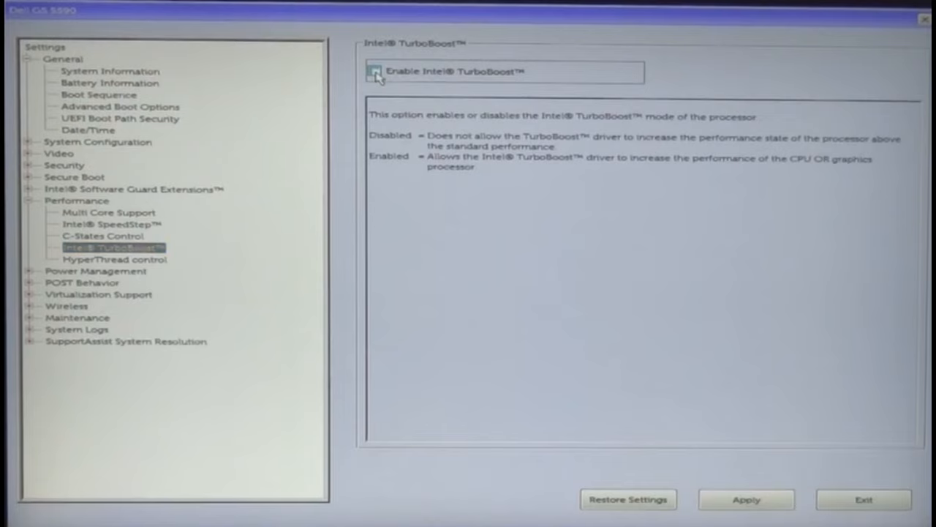
pyautogui.click(376, 72)
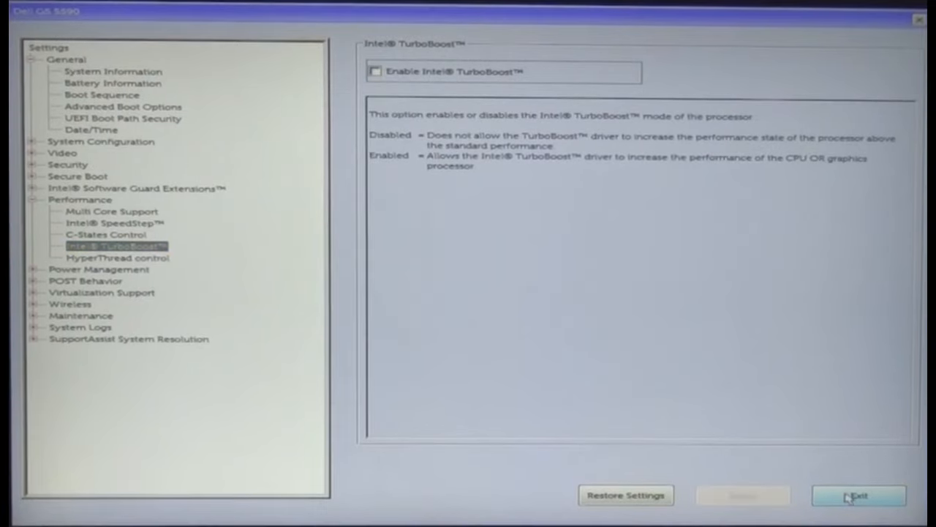